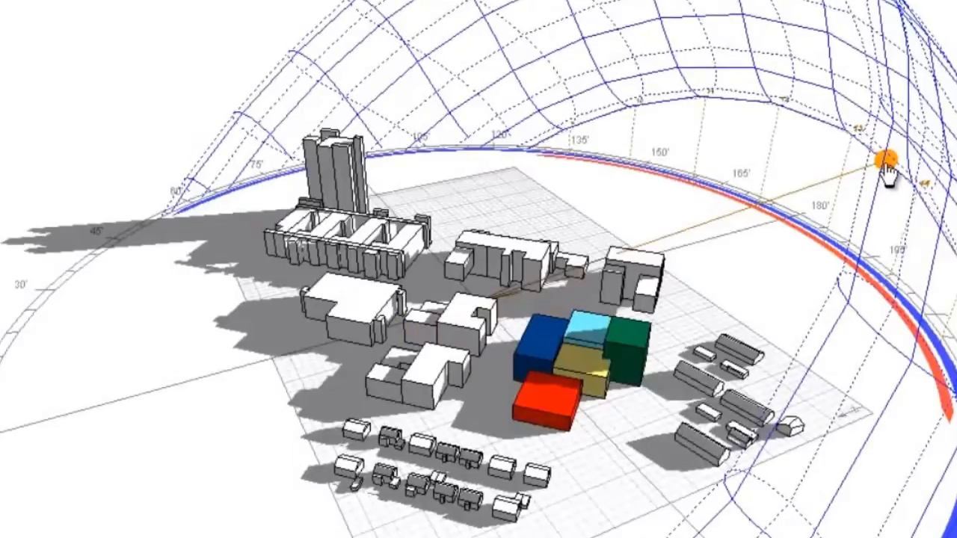
# Nudge the sun marker further along its daily arc so the blocks recast their shadows.
pyautogui.moveTo(883, 161); pyautogui.dragTo(852, 138)
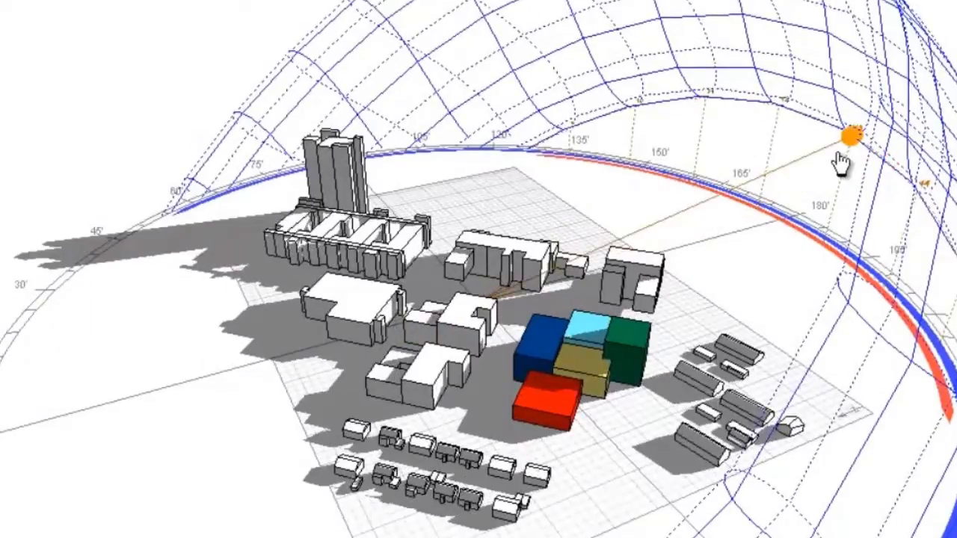